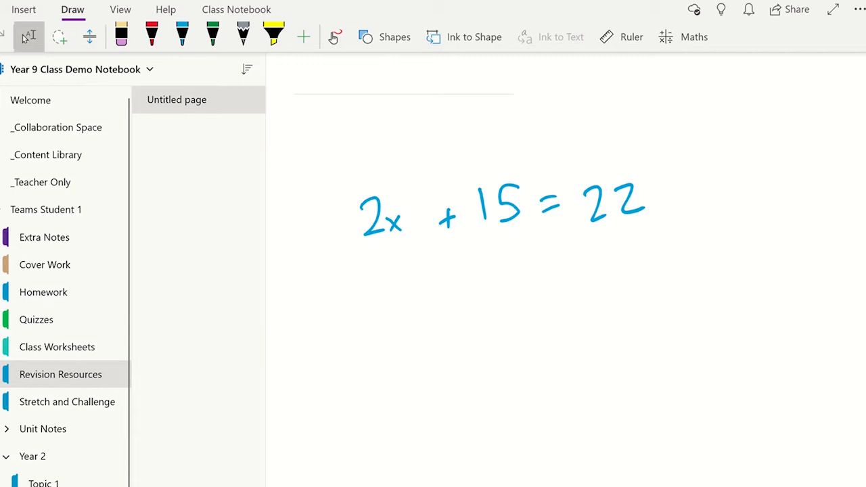
pyautogui.moveTo(282, 73)
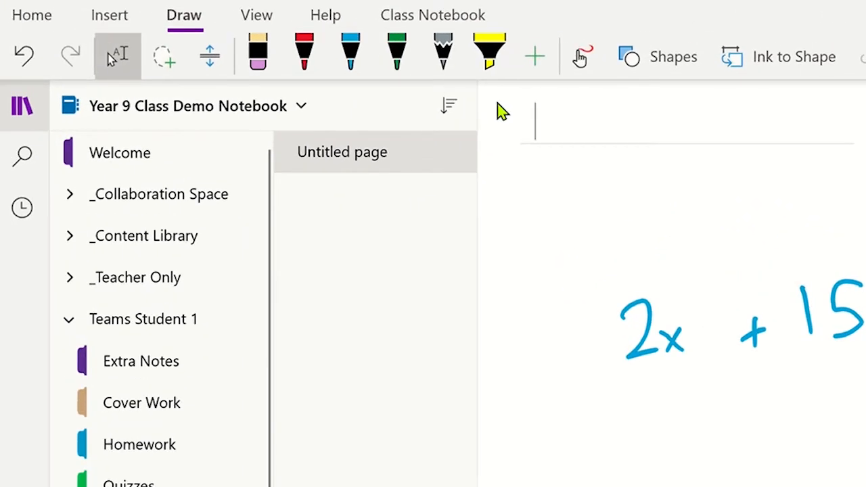
# Use Lasso Select to select the handwritten equation 2x + 15 = 22
pyautogui.click(164, 56)
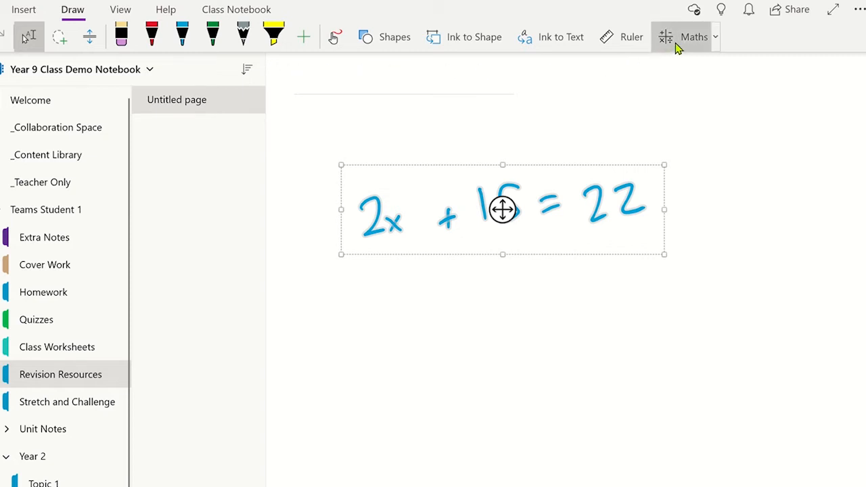
# Convert the selected 2x + 15 = 22 ink to typed maths from the Maths pane
pyautogui.click(694, 37)
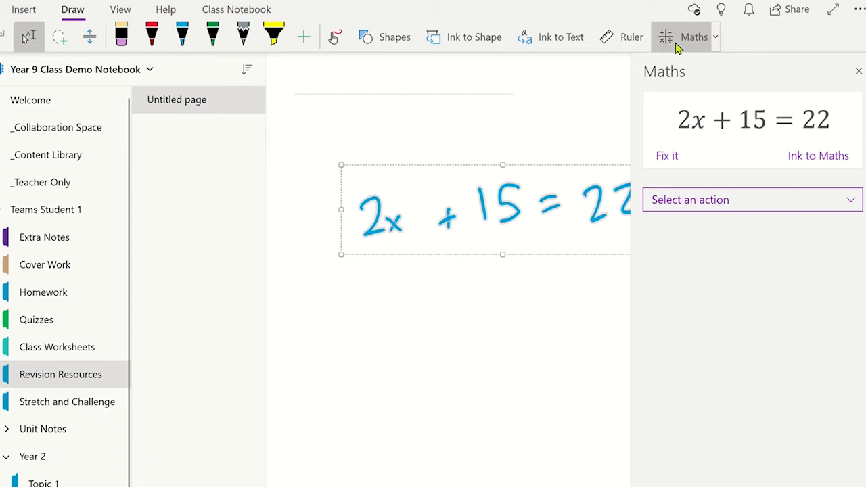
pyautogui.moveTo(726, 128)
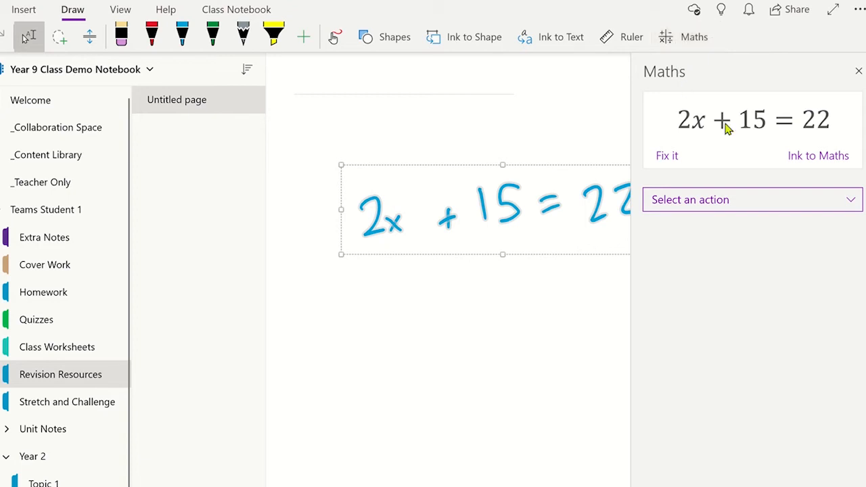
pyautogui.click(818, 156)
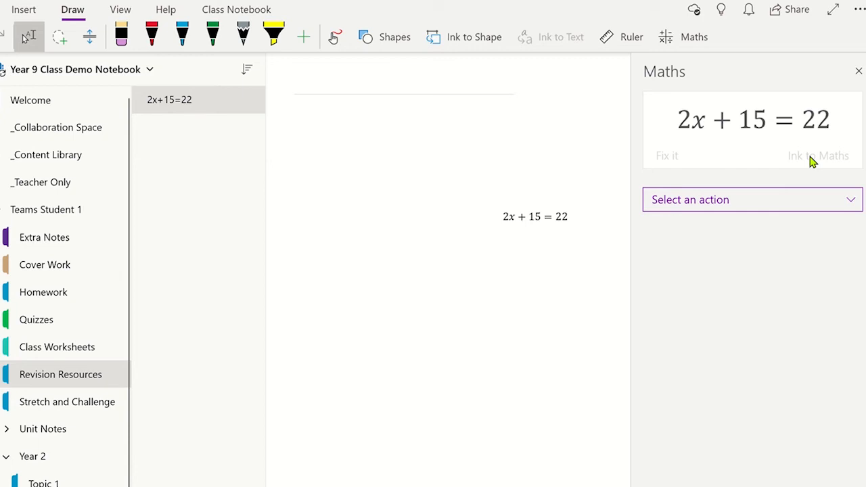
# Insert a 2D graph of 2x + 15 = 22 on the page
pyautogui.click(752, 199)
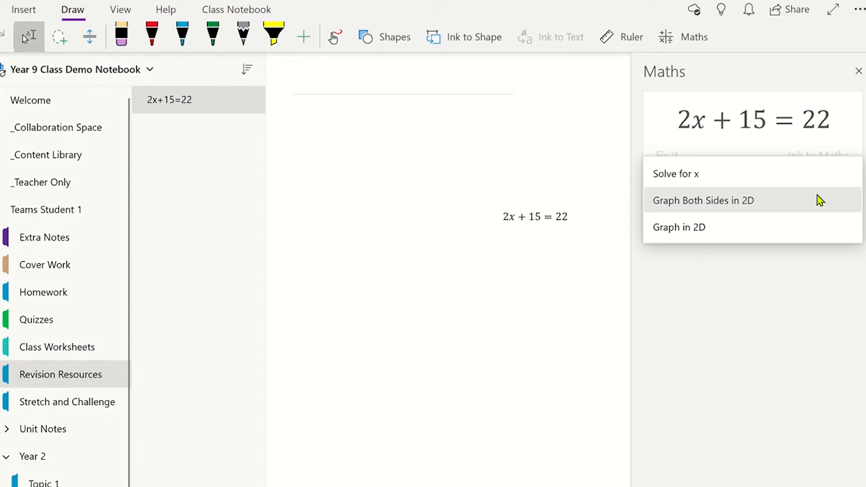
pyautogui.moveTo(809, 235)
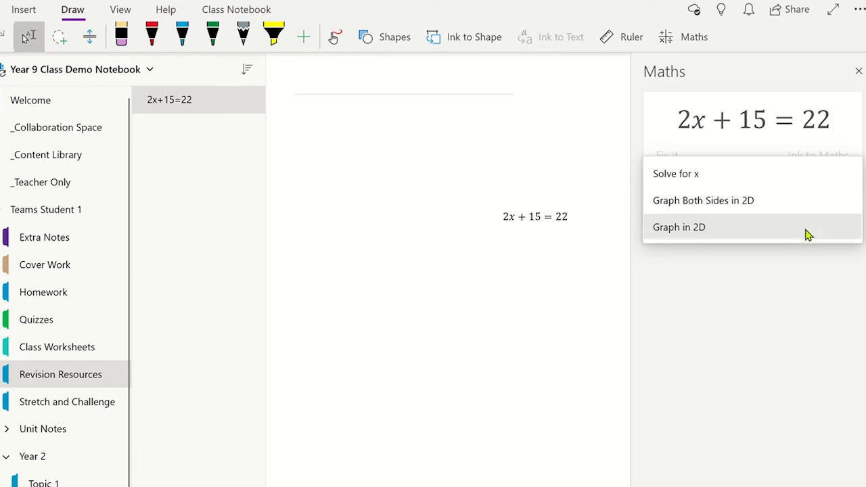
pyautogui.click(678, 227)
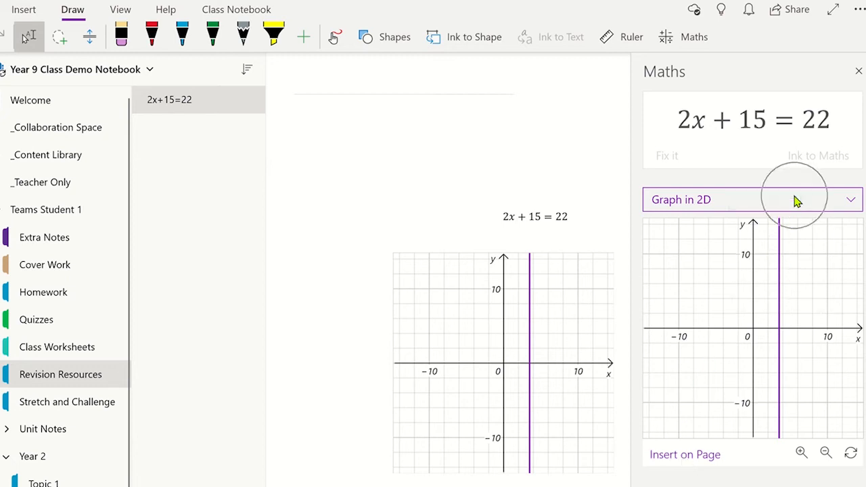
pyautogui.click(850, 199)
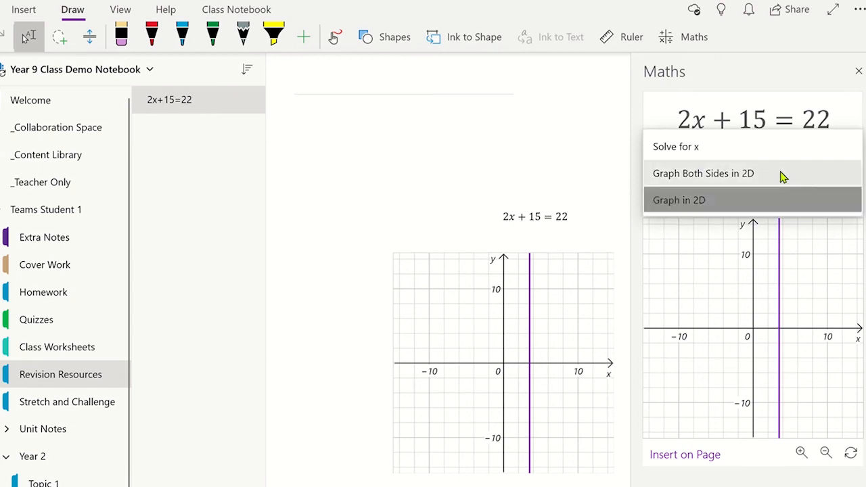
# Solve for x, insert x = 7/2 = 3.5, and open the linear-equation steps in Immersive Reader
pyautogui.click(675, 146)
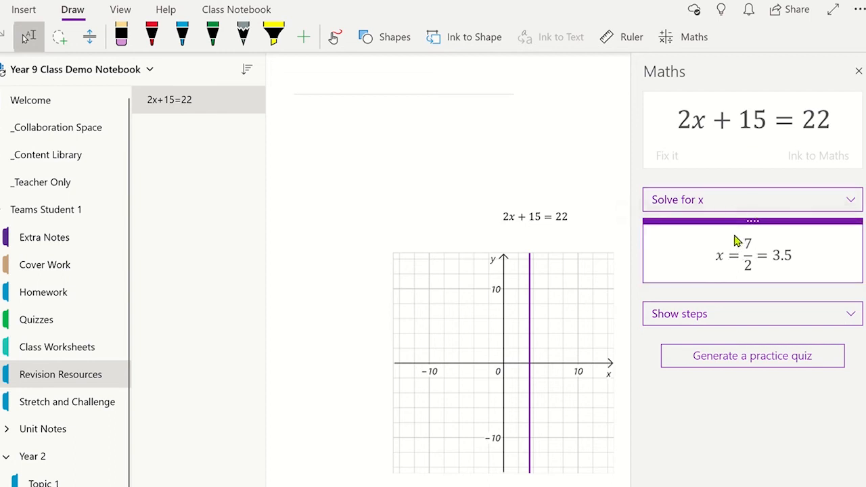
pyautogui.click(752, 255)
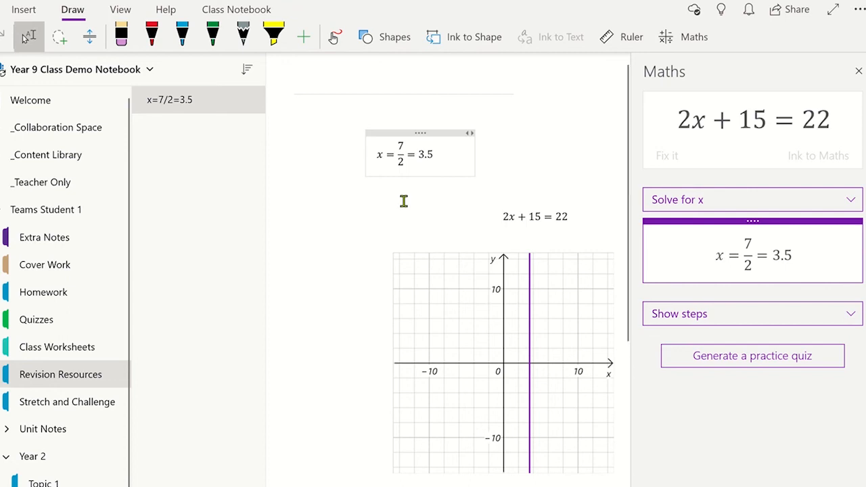
pyautogui.click(752, 313)
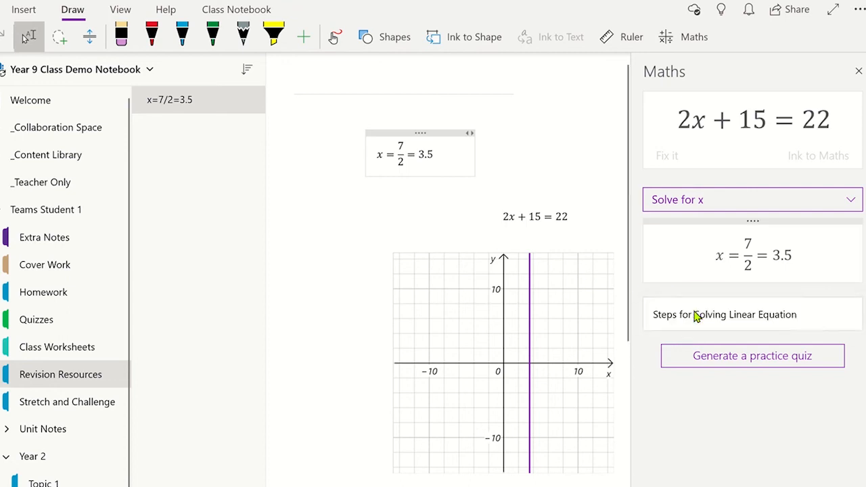
pyautogui.click(744, 314)
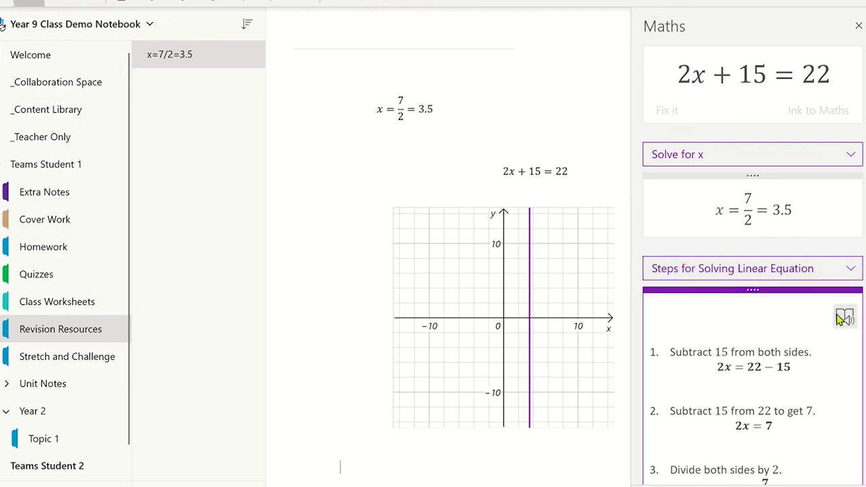
pyautogui.click(844, 317)
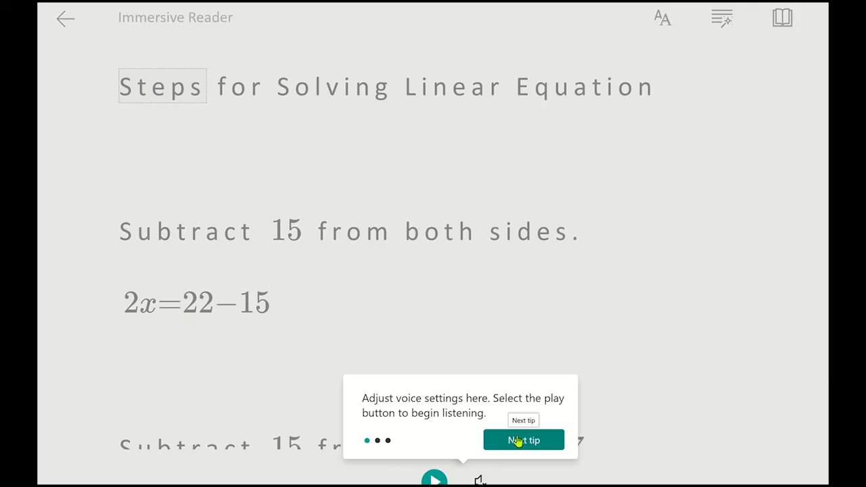
# Dismiss the Immersive Reader tips with Next tip and Got it, then scroll down
pyautogui.click(523, 440)
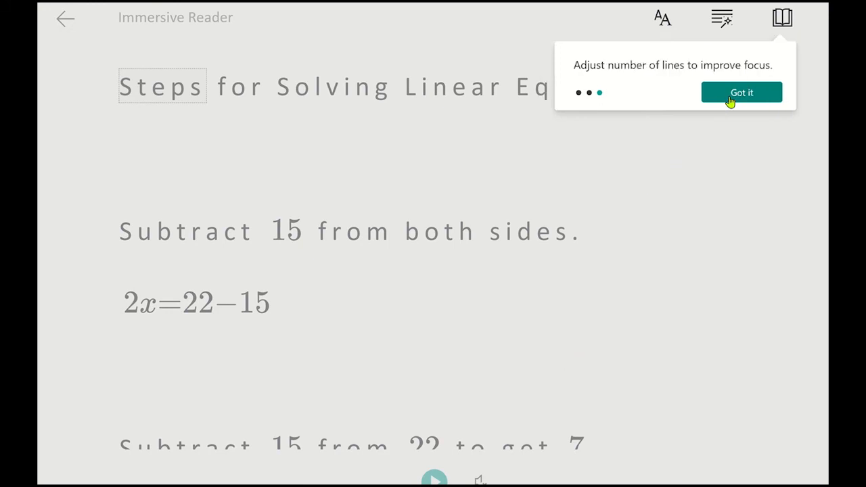
pyautogui.click(741, 92)
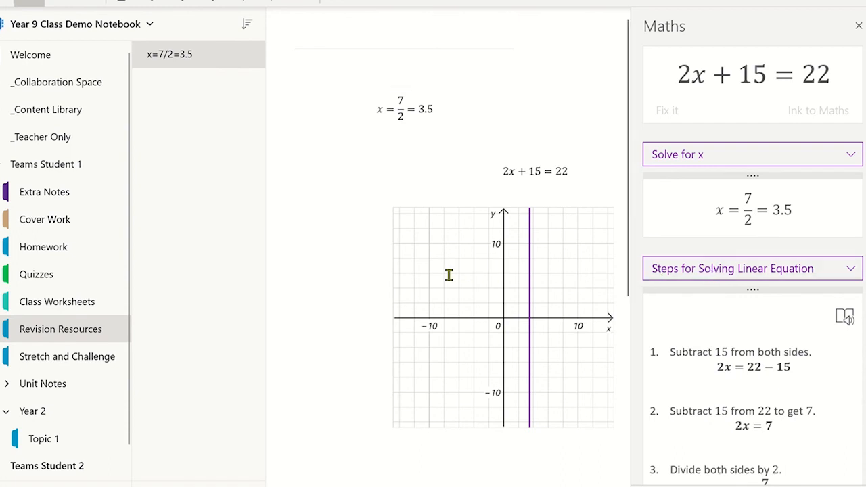
pyautogui.scroll(-3)
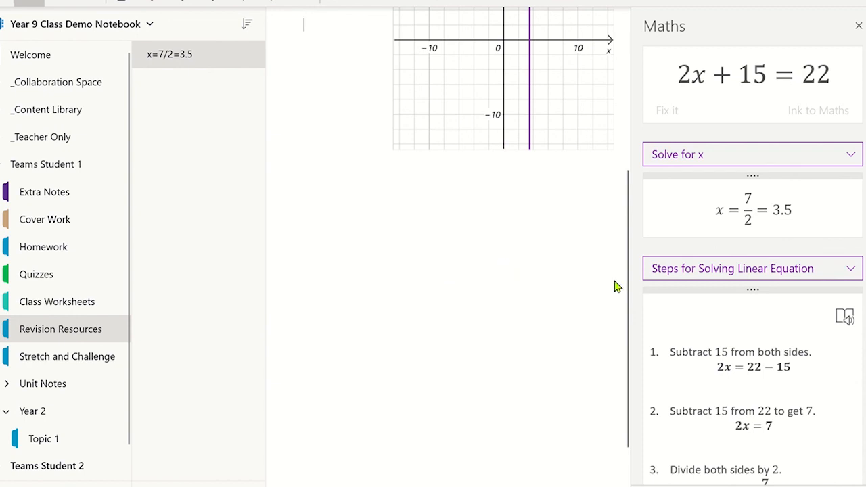